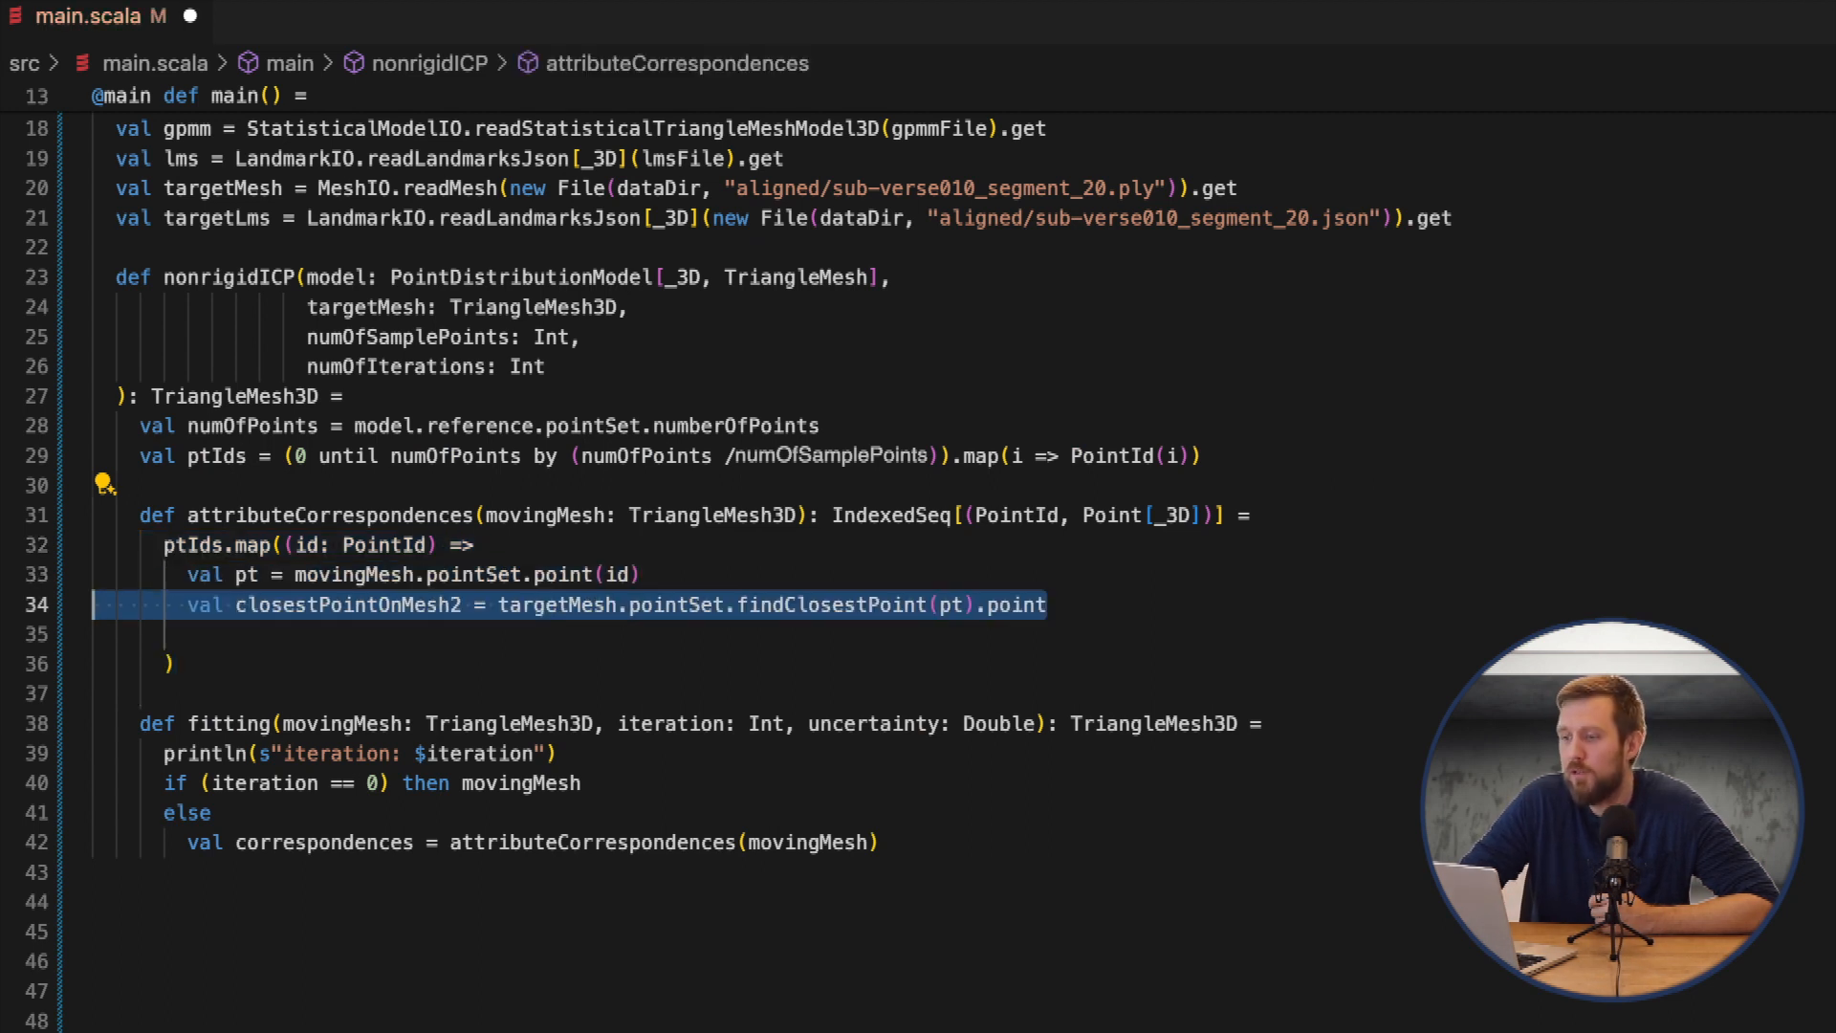
Return (id, closestPointOnMesh2) pairs and recurse fitting on posterior.mean with iteration - 1
type("(id, closestPointOnMesh2)")
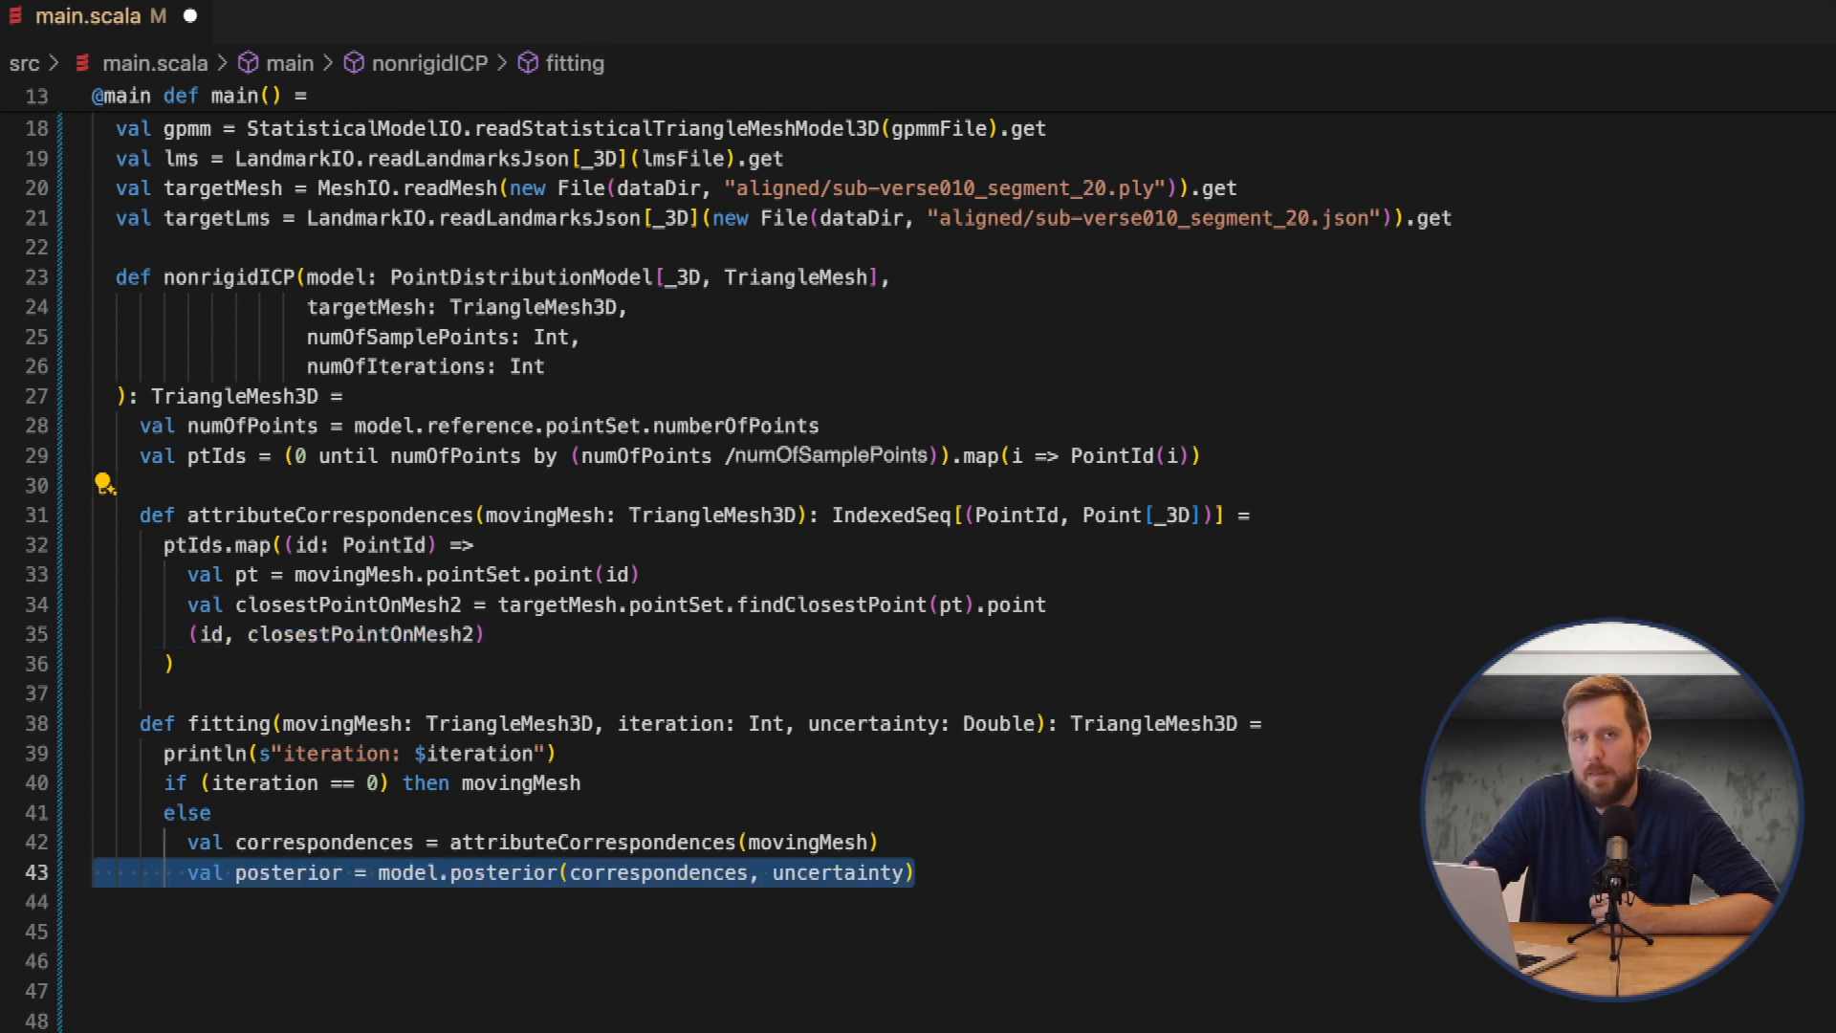
type("fitting(posterior.mean, iteration - 1, uncertainty)")
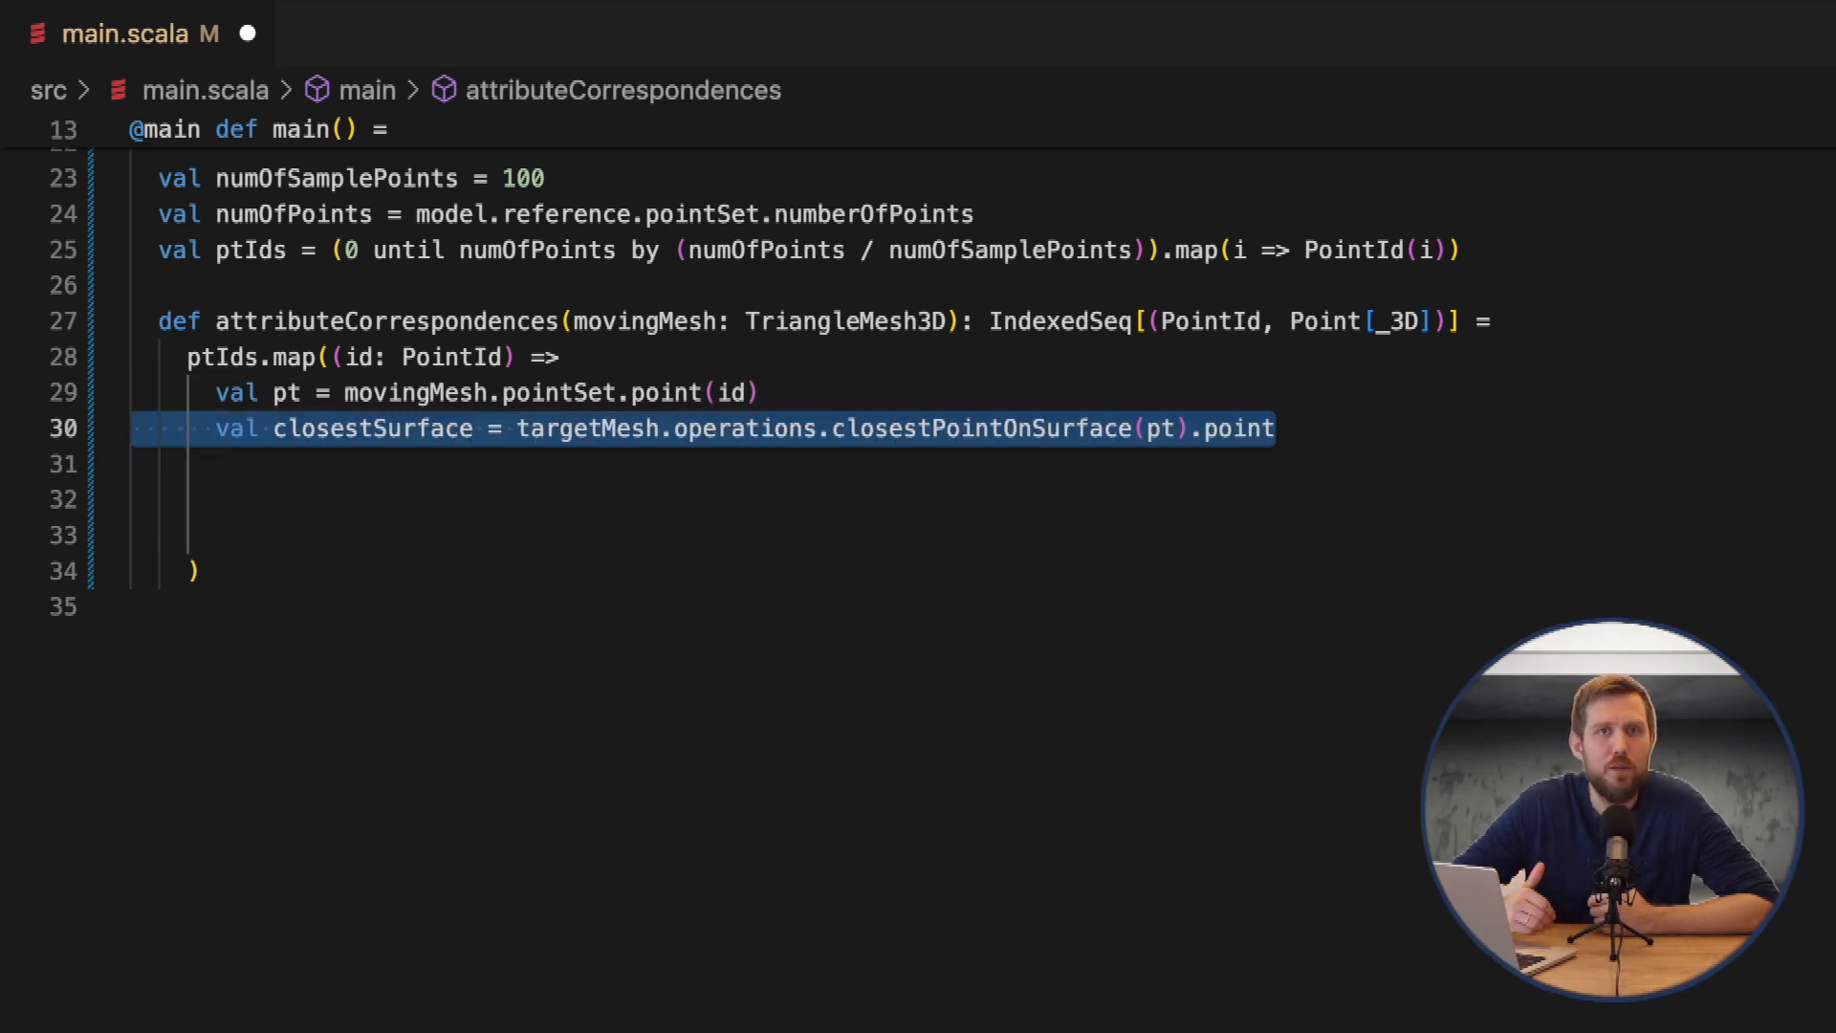
Add val closestVertex = targetMesh.pointSet.findClosestPoint(pt).point in attributeCorrespondences
type("val closestVertex = targetMesh.pointSet.findClosestPoint(pt).point")
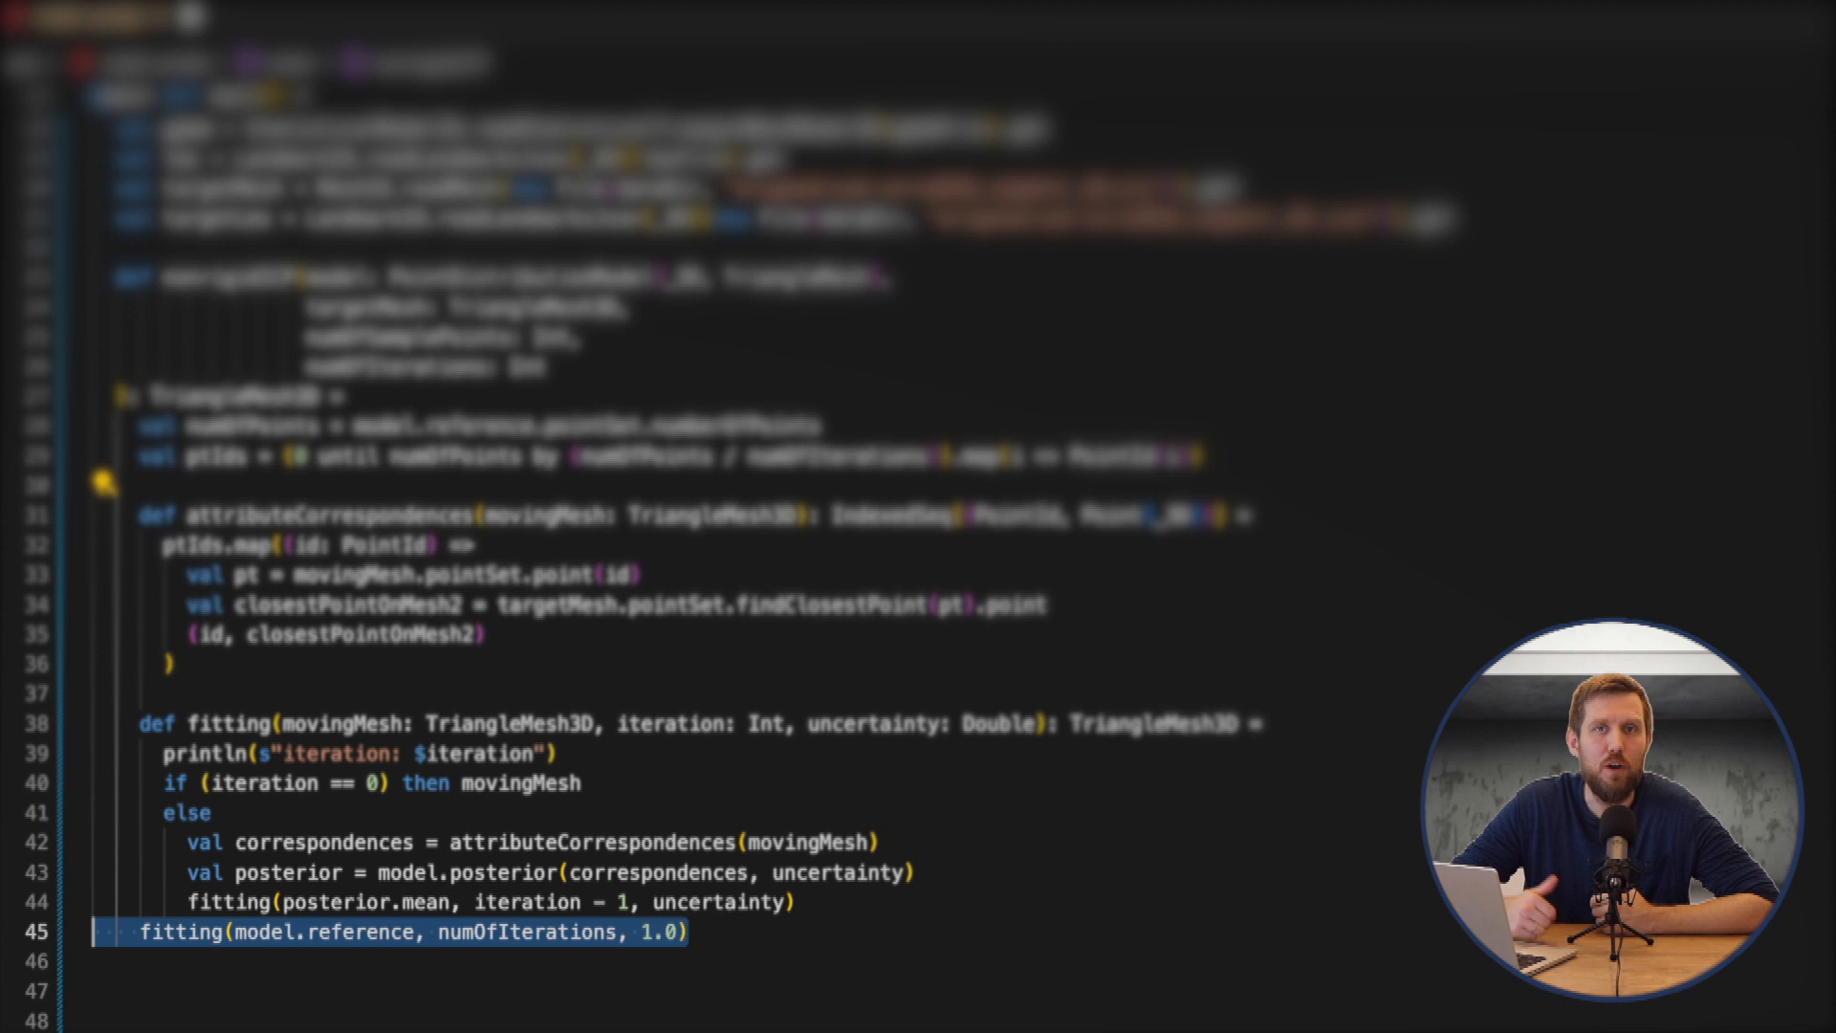
Add val icpFit1 = nonrigidICP(gpmm, targetMesh, 100, 50) in main
type("val icpFit1 = nonrigidICP(gpmm, targetMesh, 100, 50)")
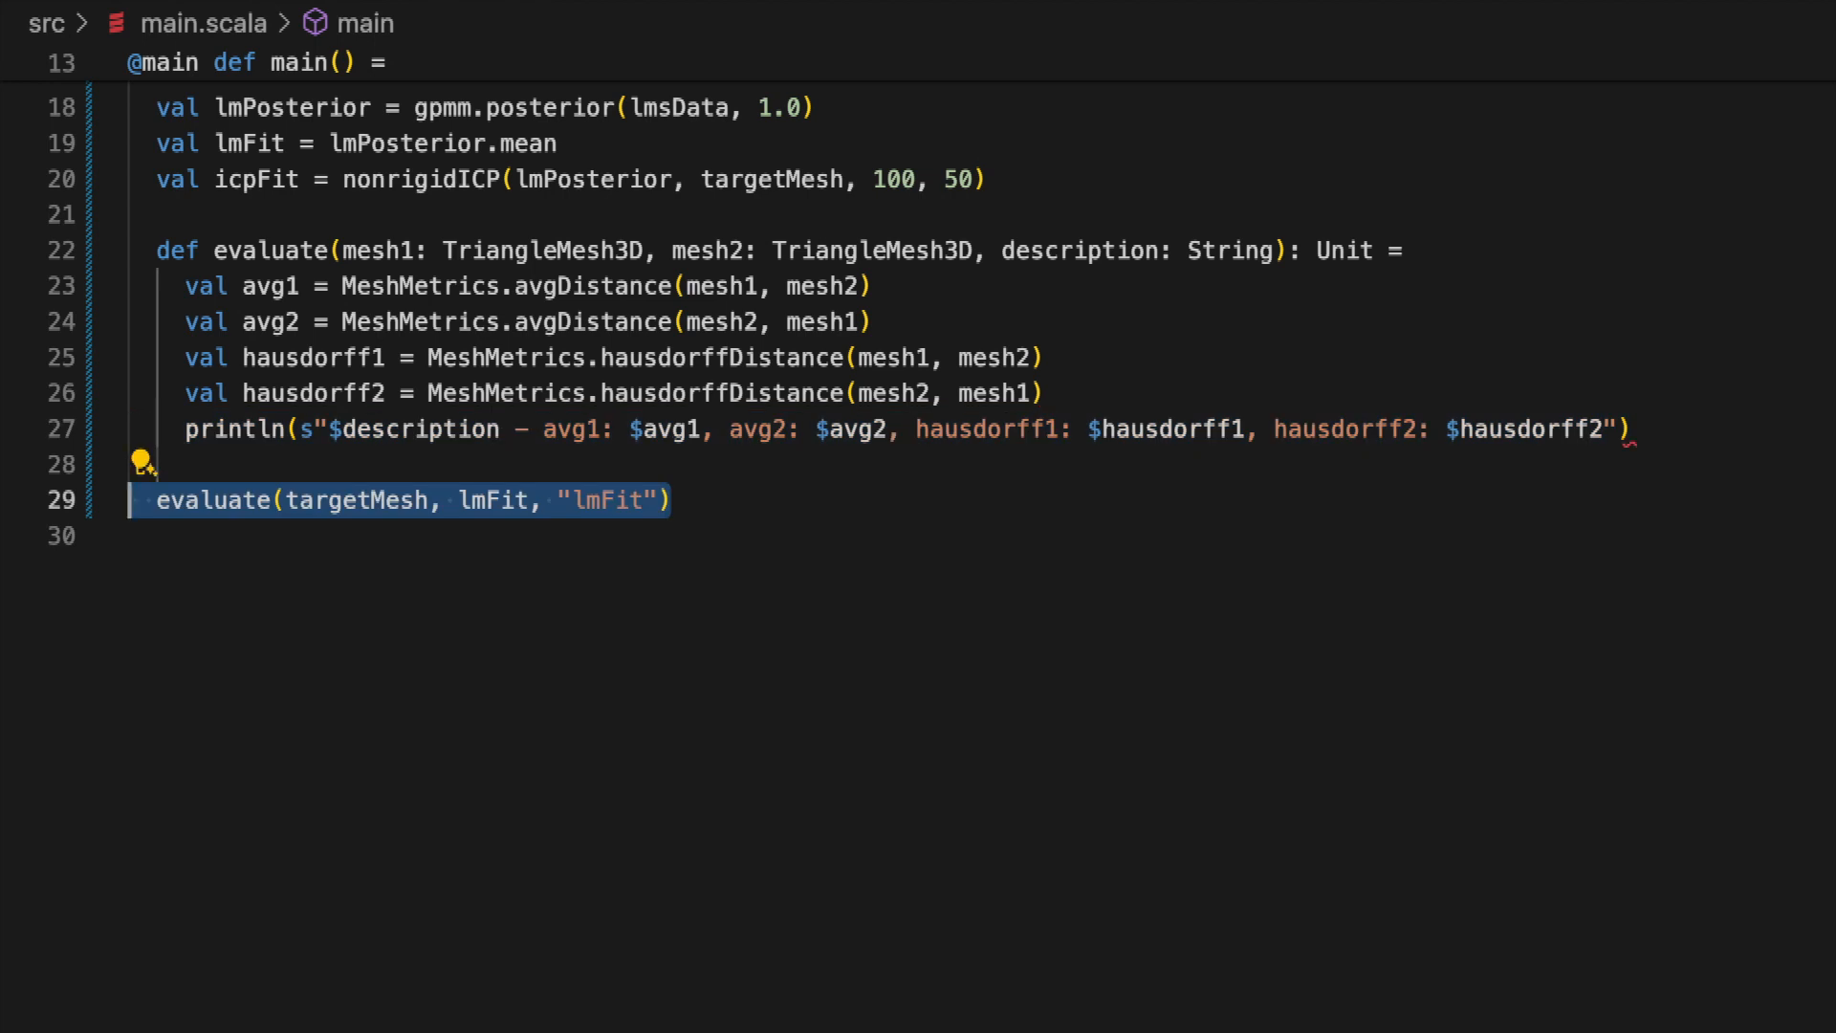
Add evaluate(targetMesh, icpFit, "icpFit") below the landmark-fit evaluation
type("evaluate(targetMesh, icpFit, \"icpFit\")")
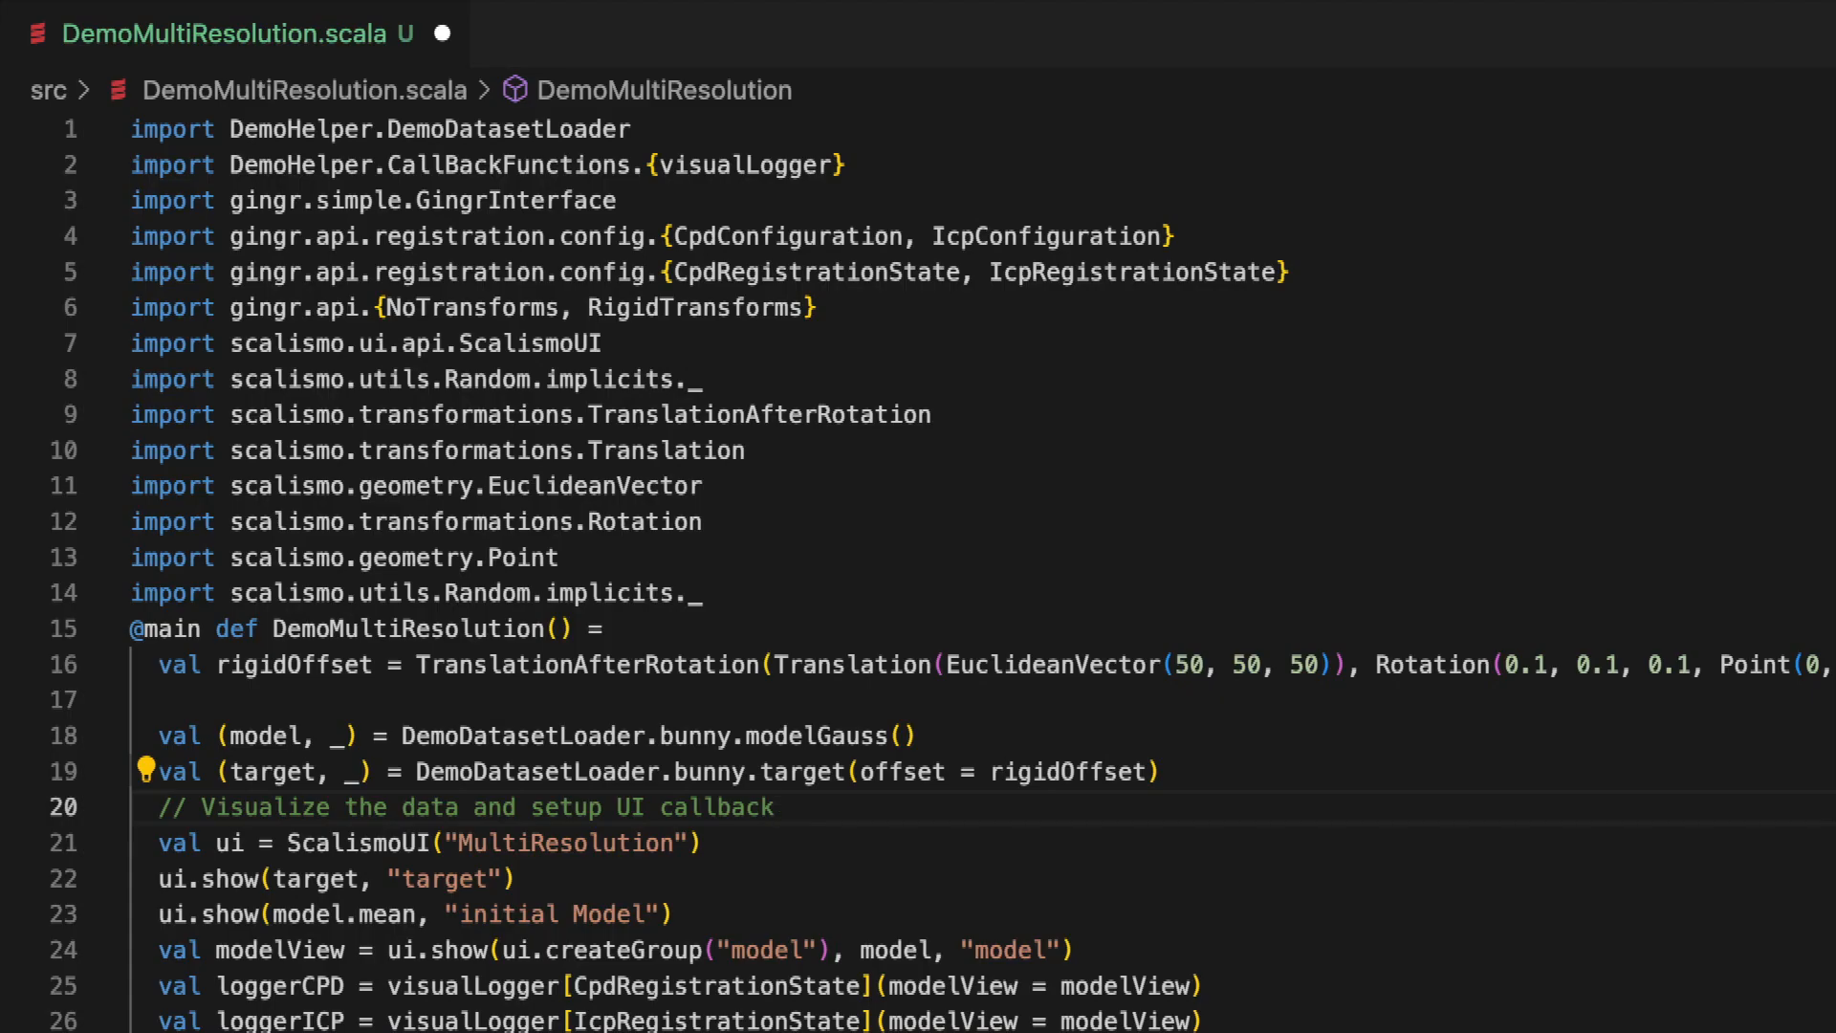
Review DemoMultiResolution.scala and launch it via scala-cli to start fitting the bunny meshes
scroll("down", 3)
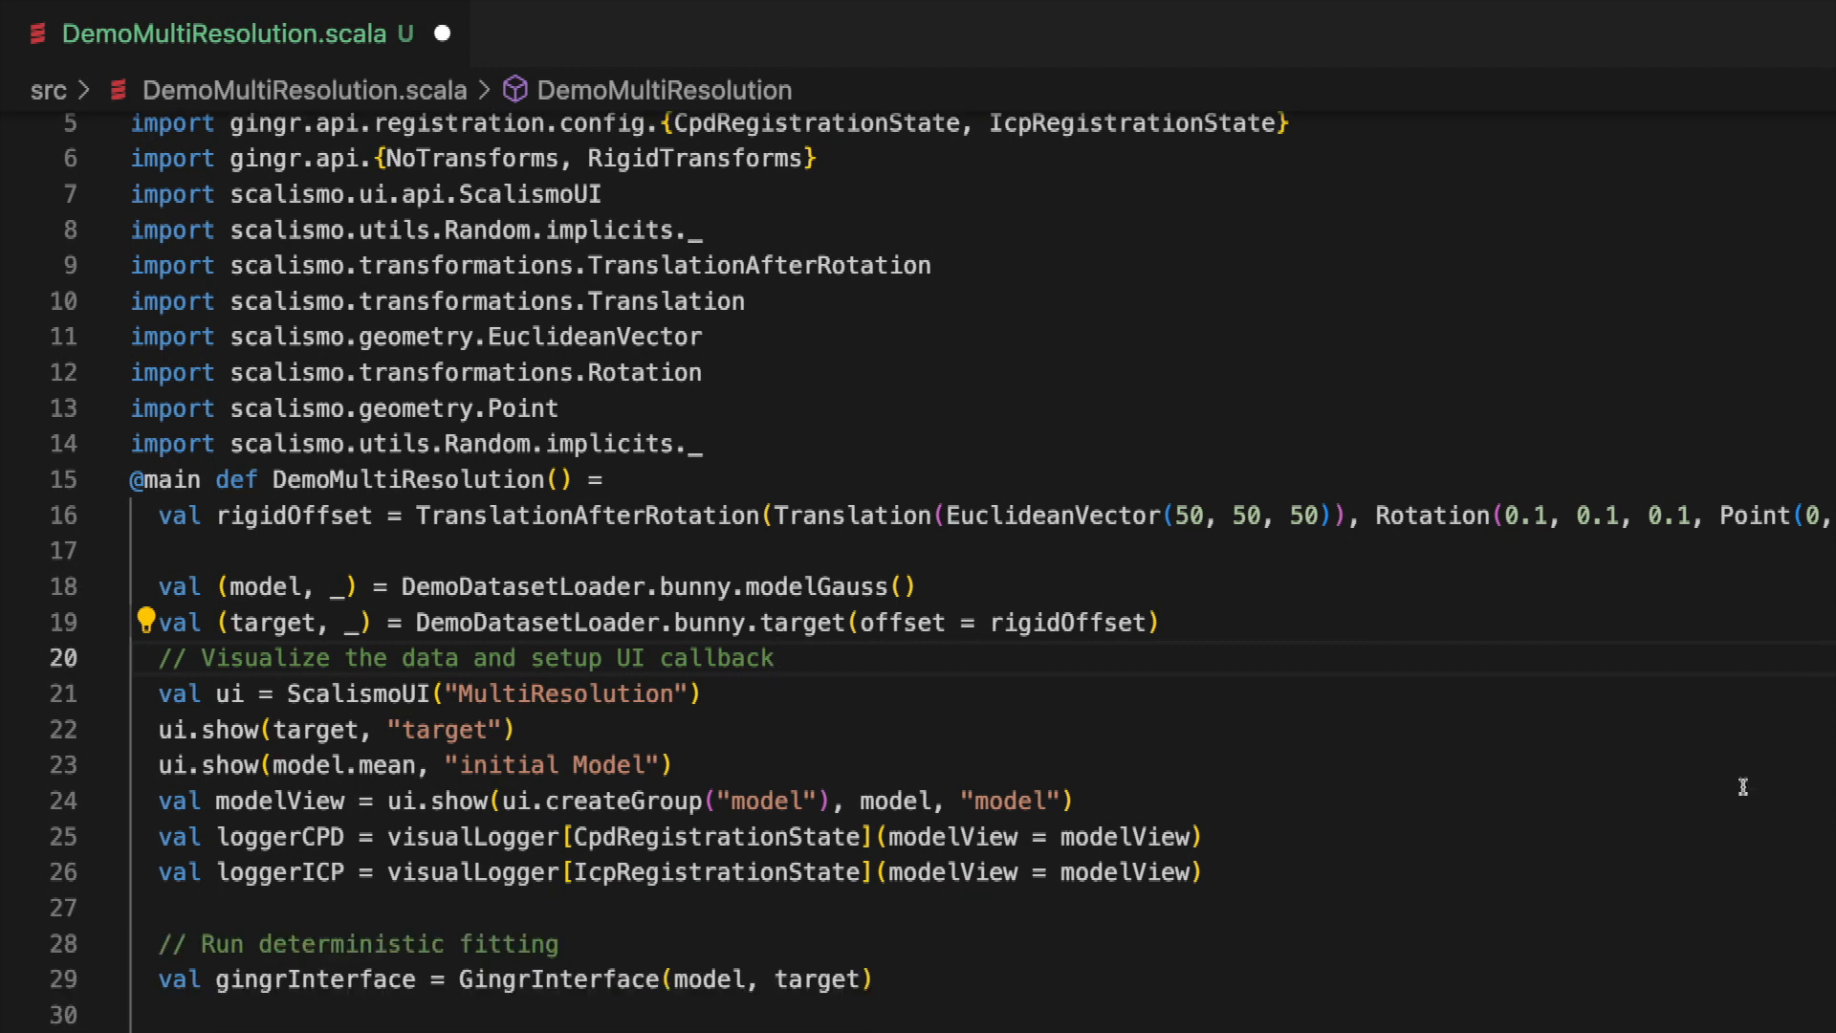
scroll("down", 3)
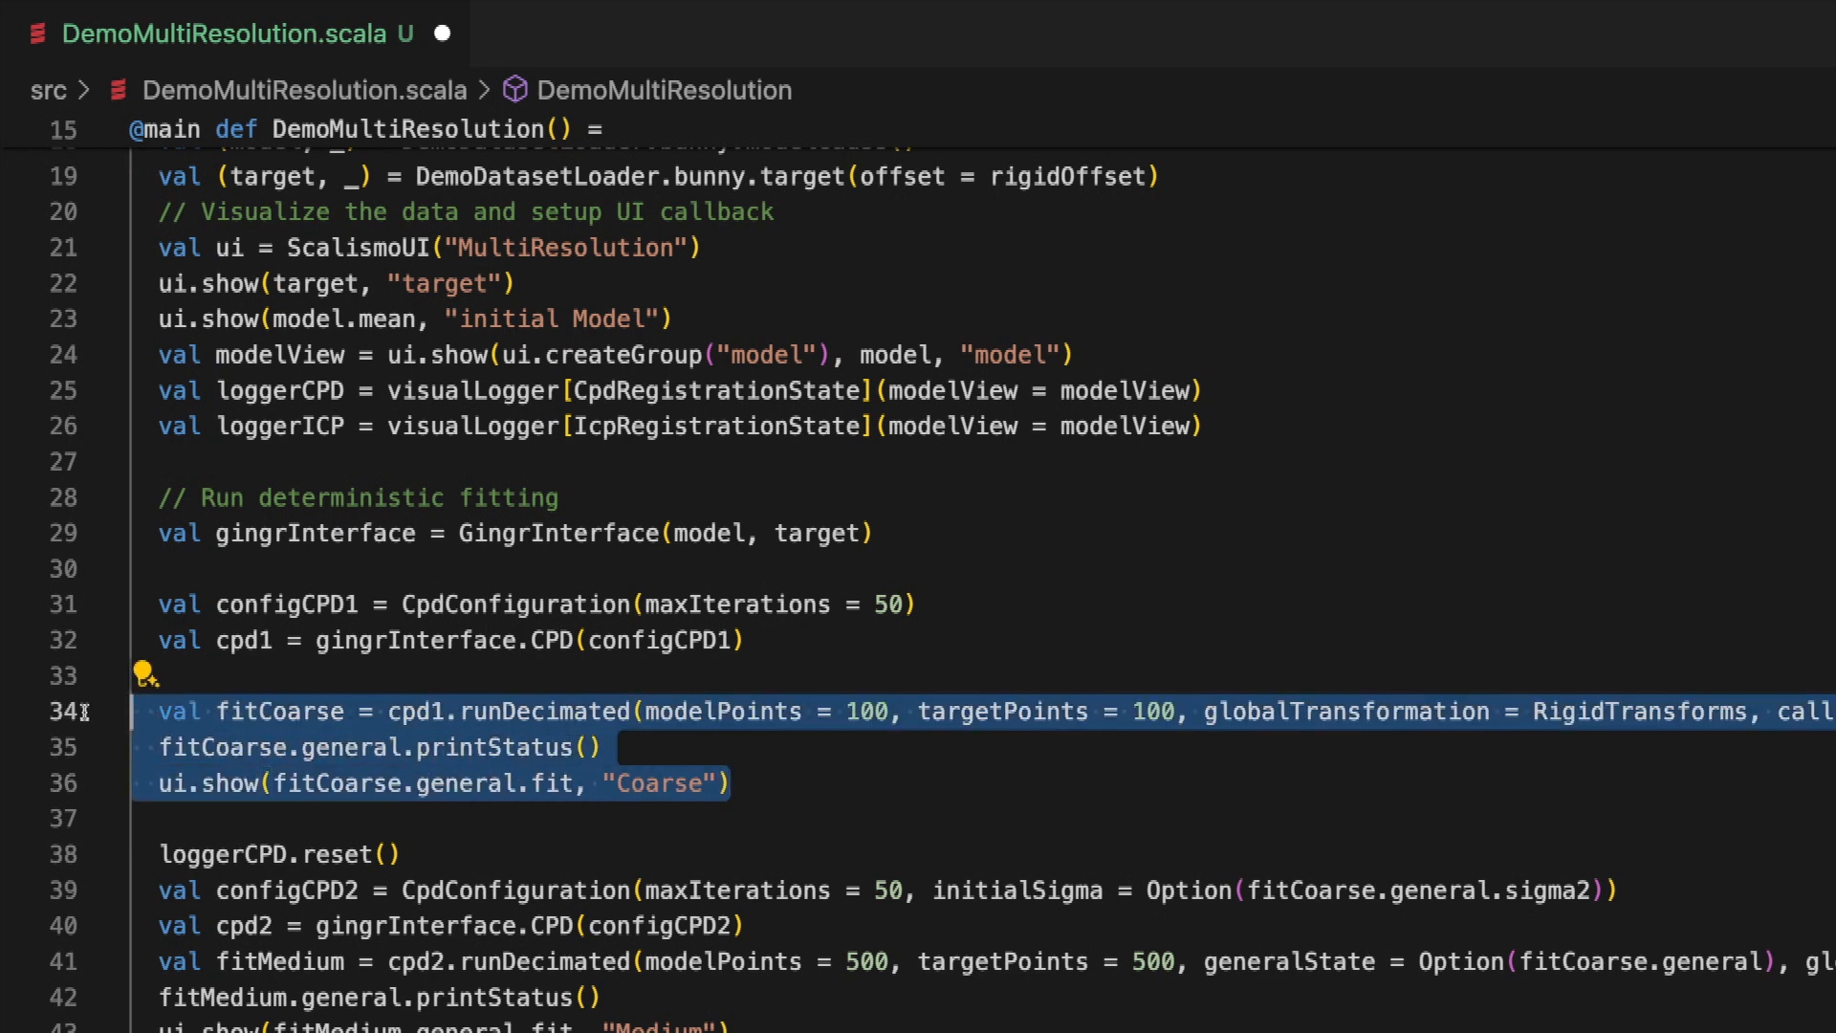
mouse_move(1782, 811)
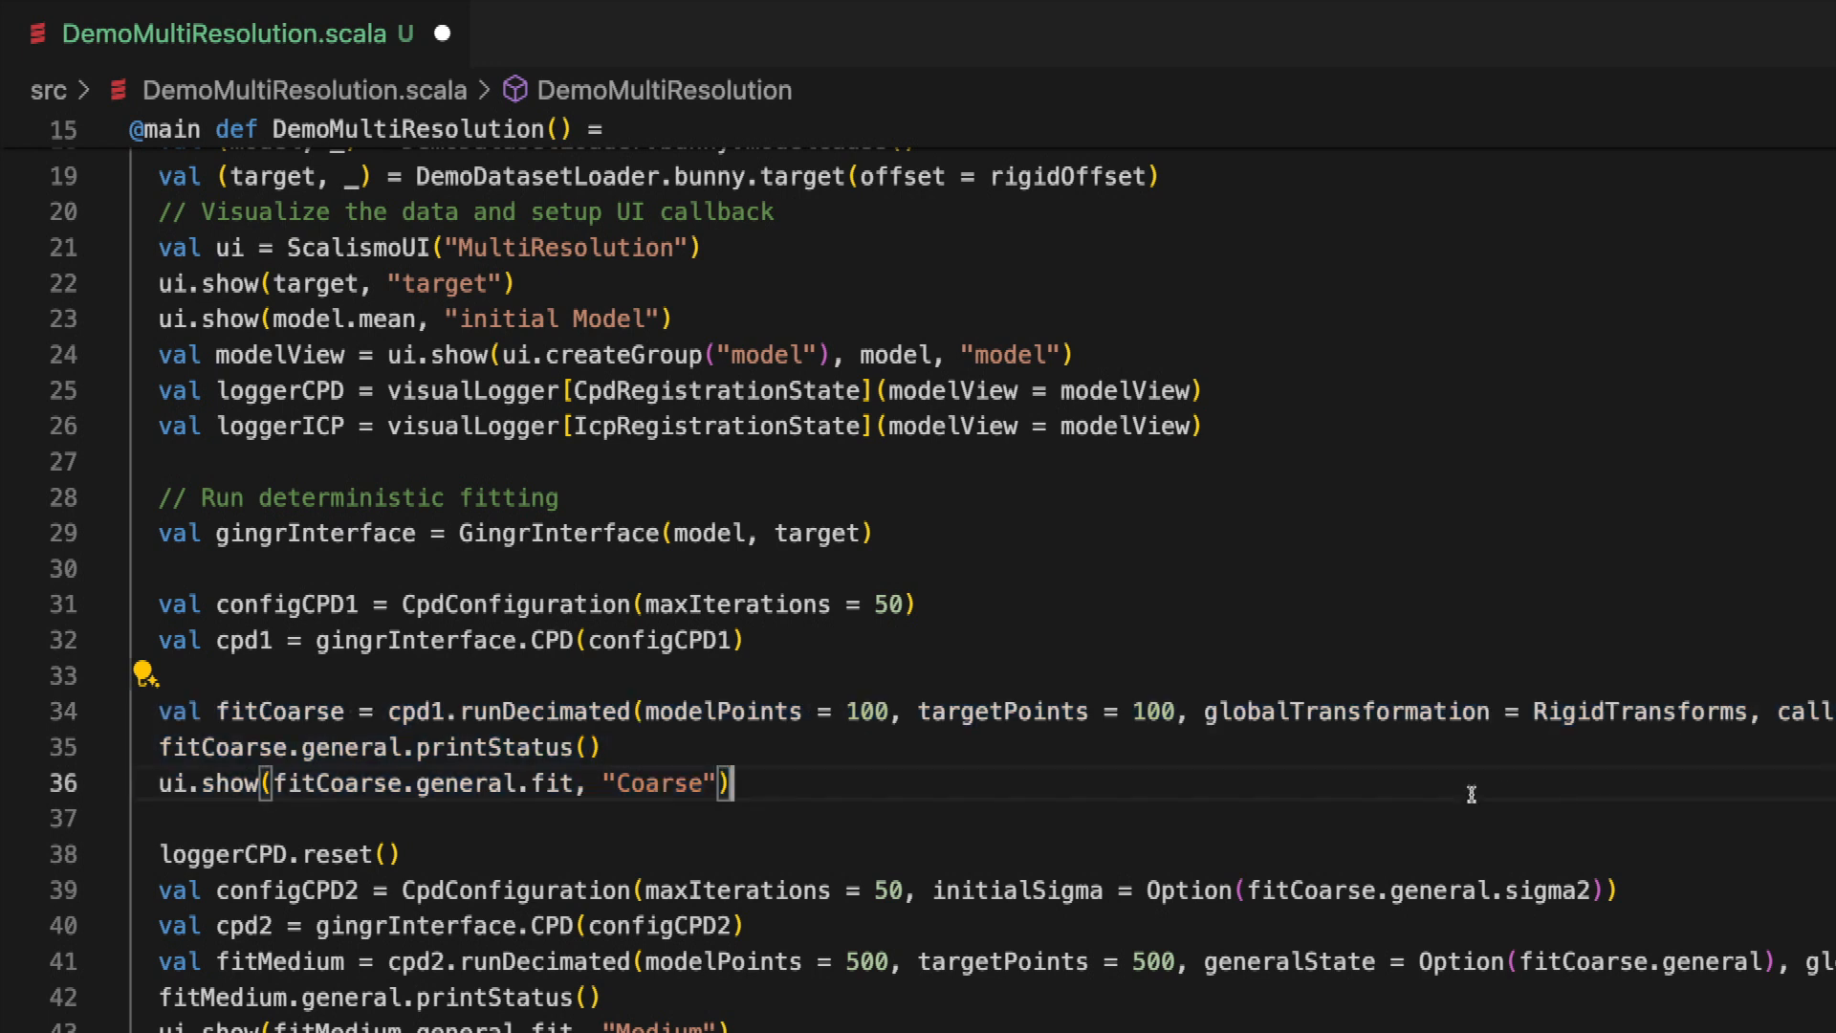
scroll("down", 3)
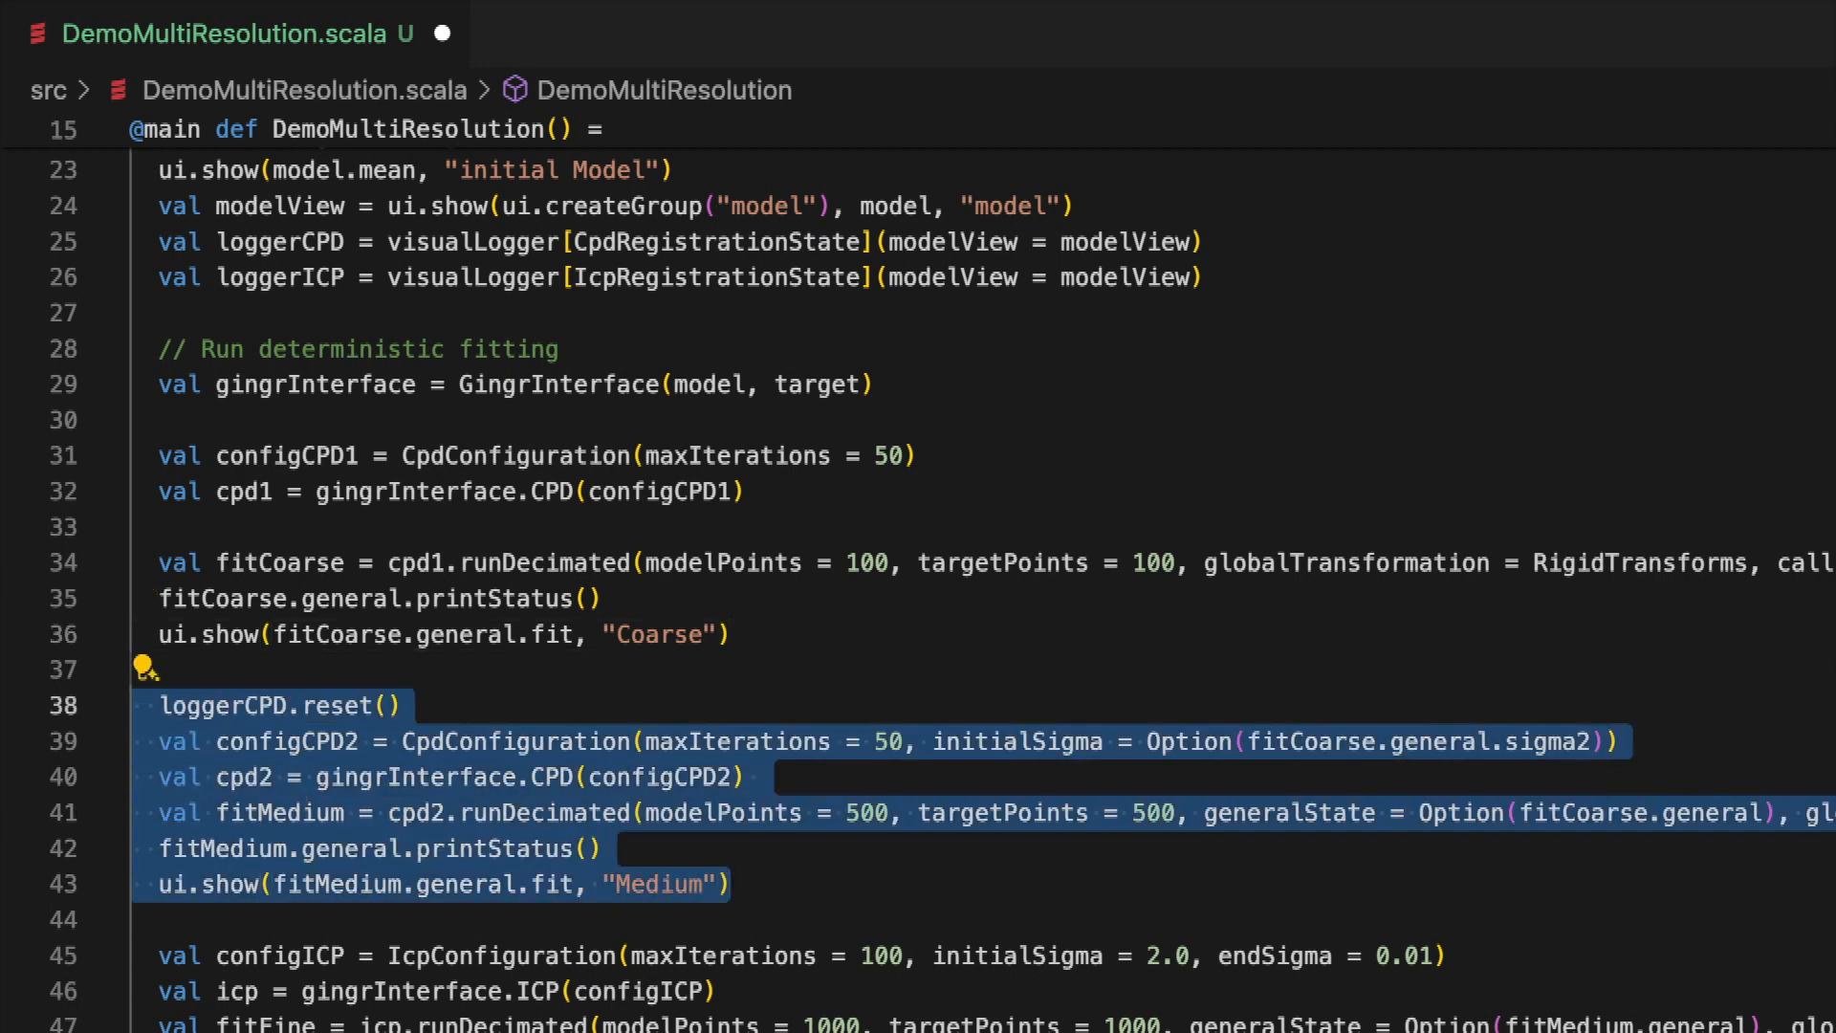
scroll("down", 3)
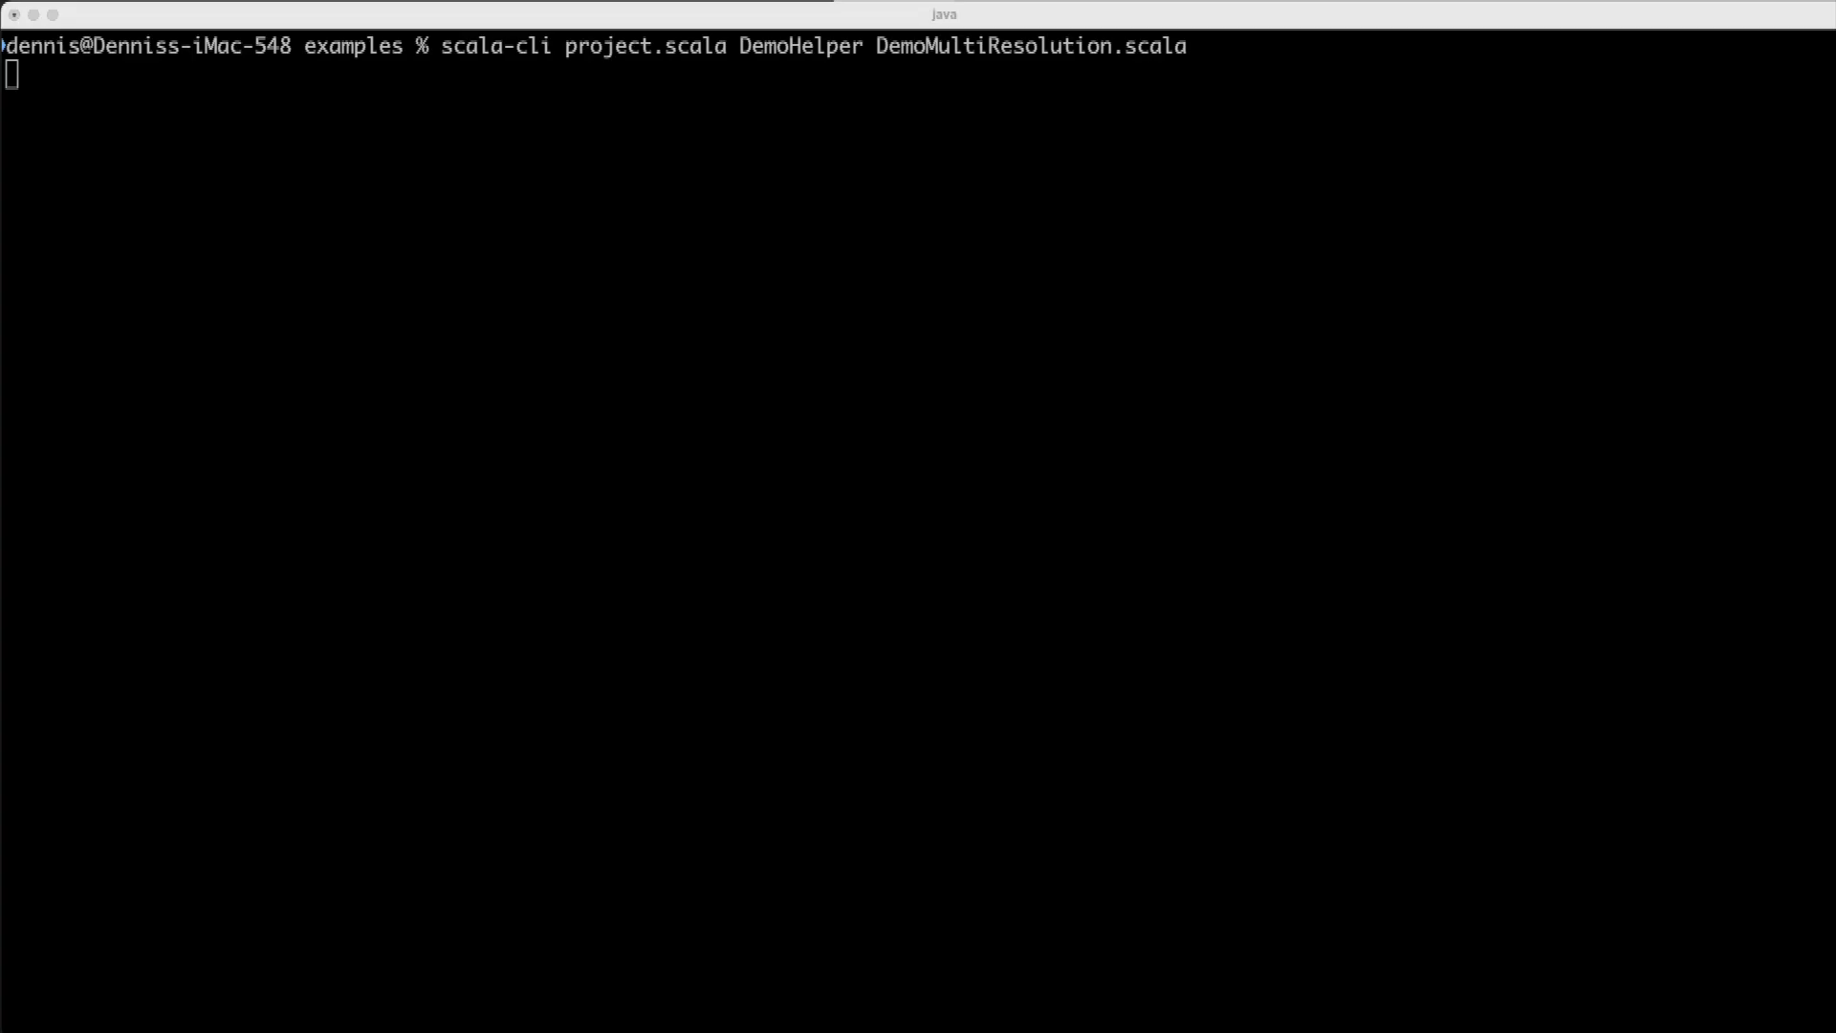
key("Return")
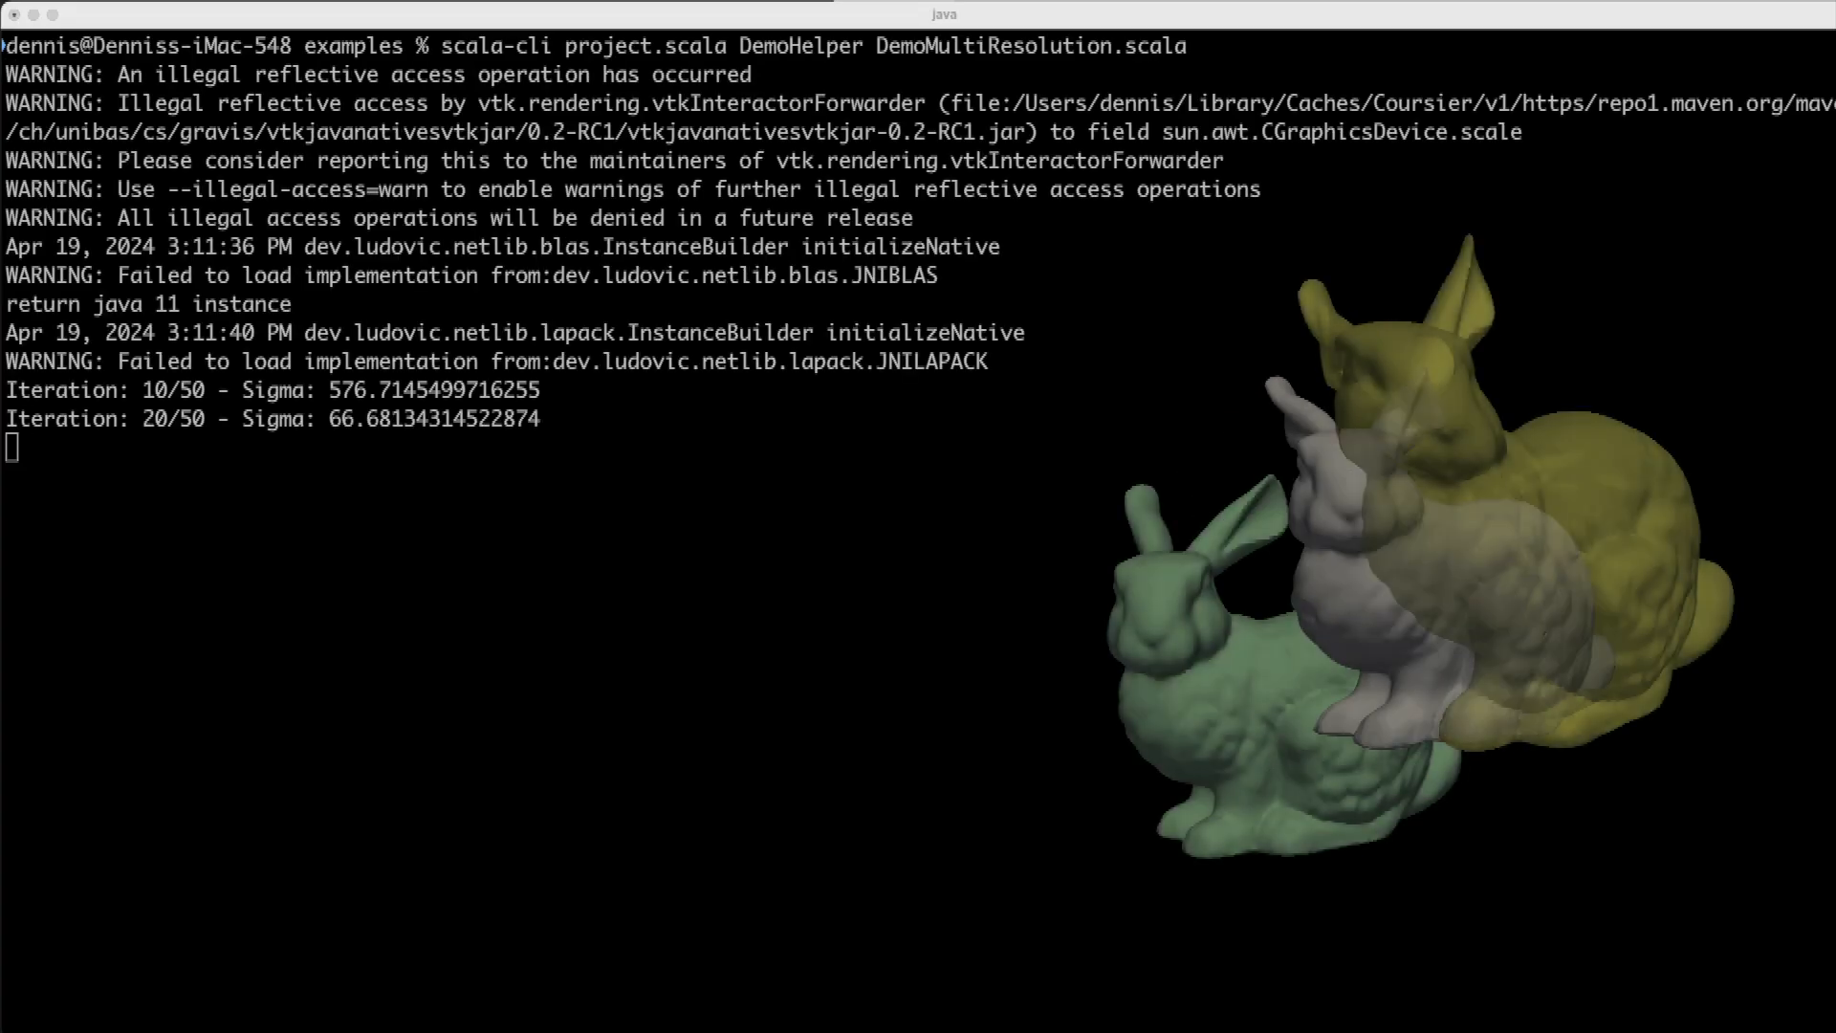